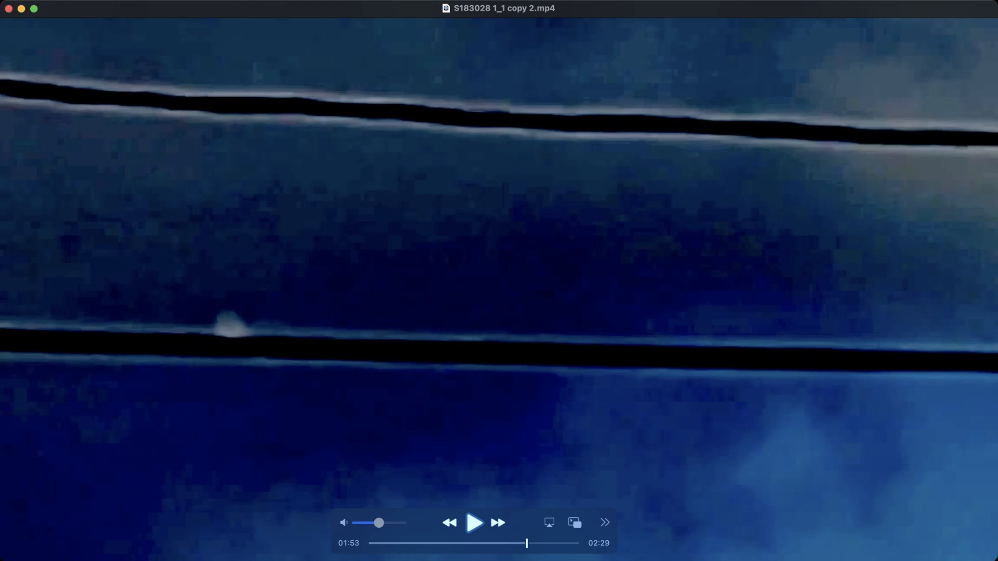
# Play the clip for a few seconds and pause it again around 01:56 on the wires-and-sky frame
pyautogui.click(474, 523)
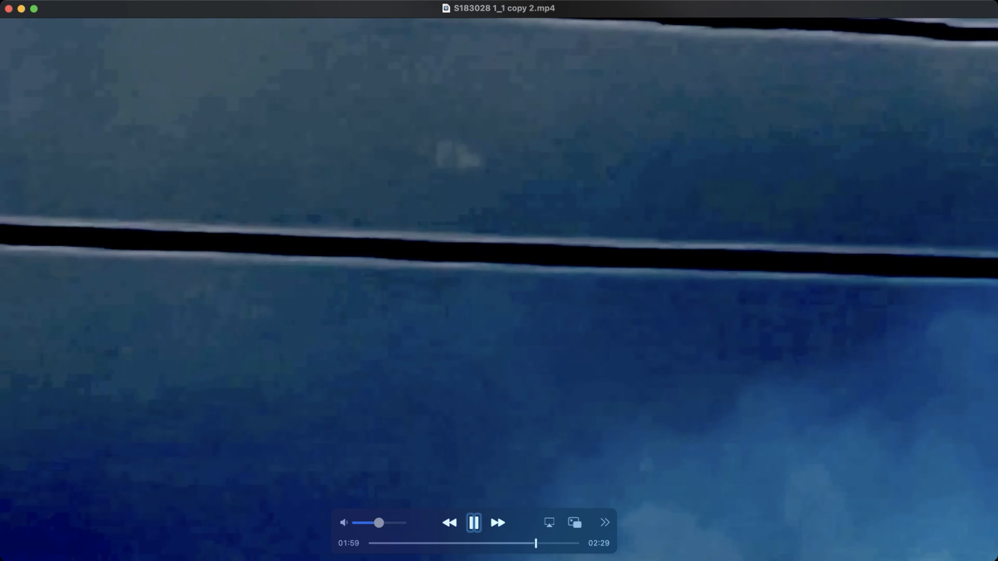
pyautogui.click(474, 522)
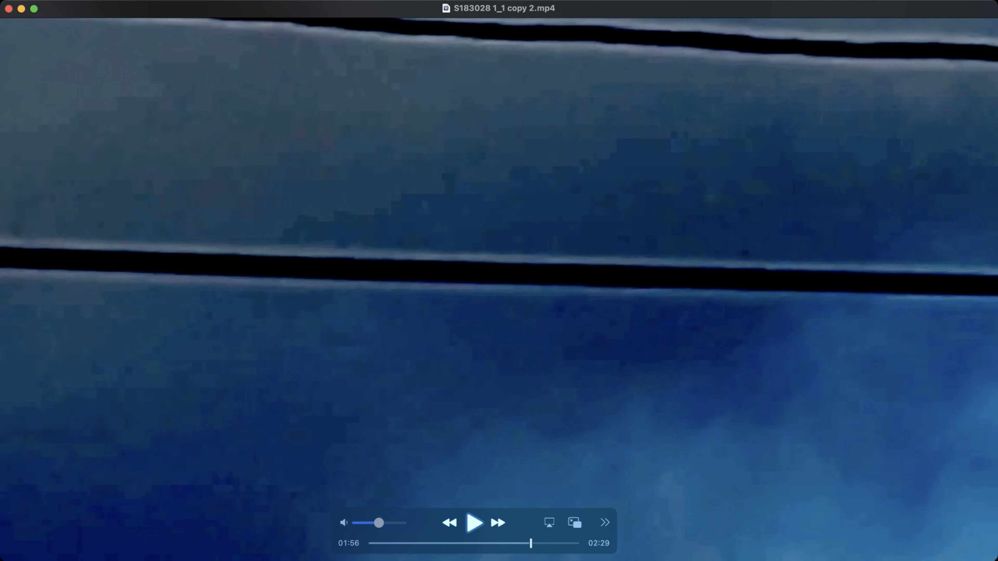